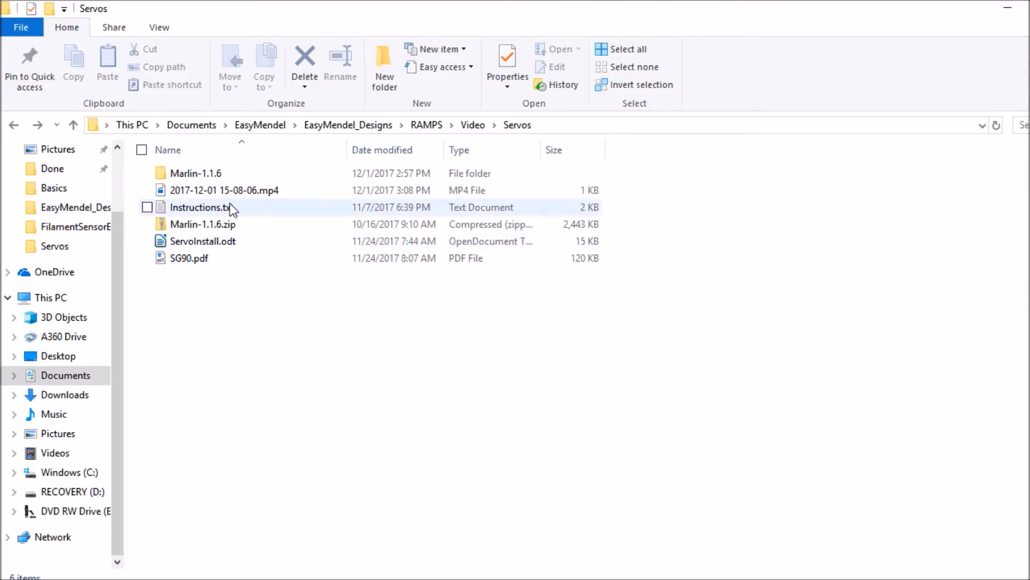
Navigate into Marlin-1.1.6 > Marlin and select the Marlin.ino sketch
double_click(196, 172)
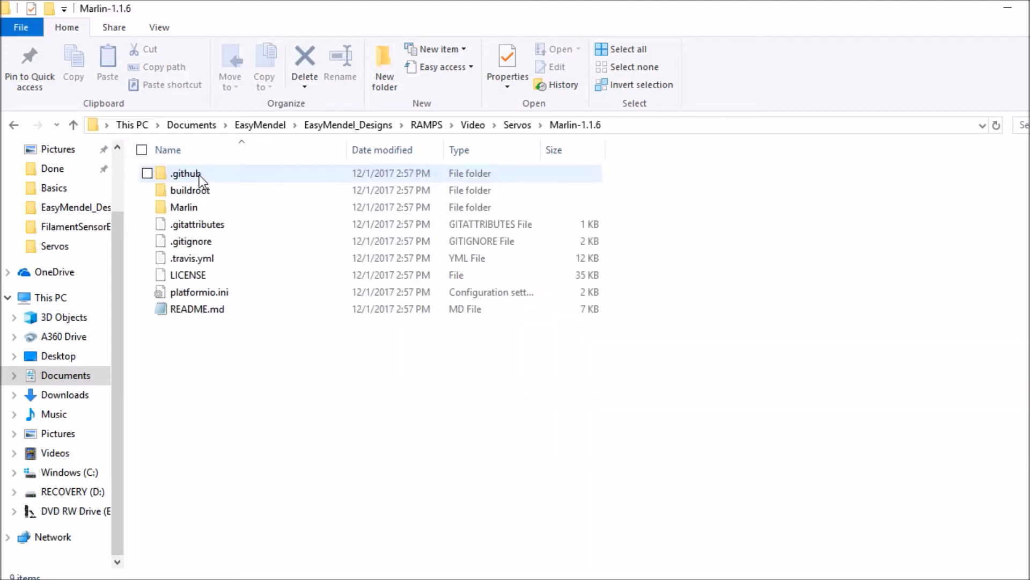
double_click(183, 207)
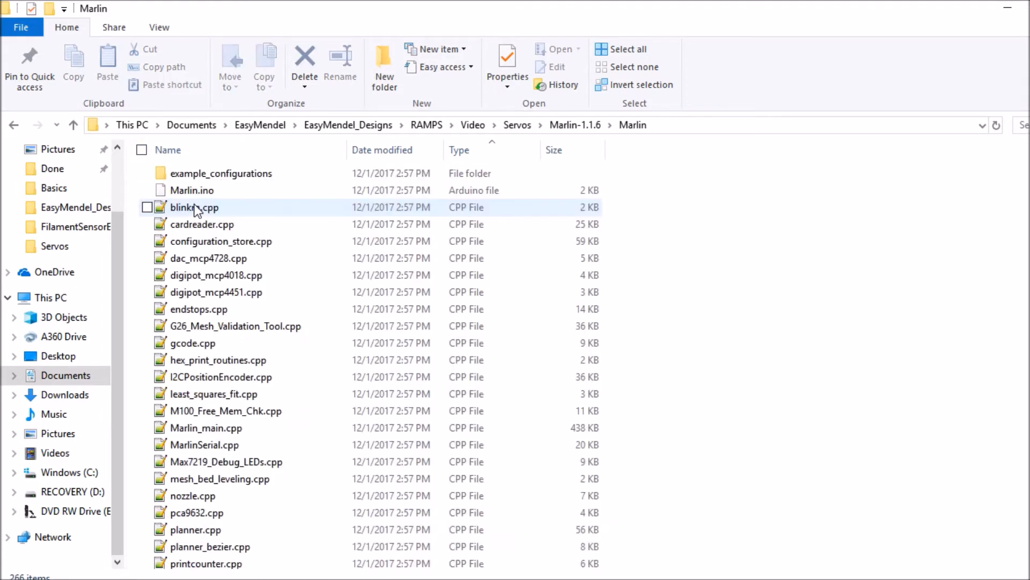
click(209, 258)
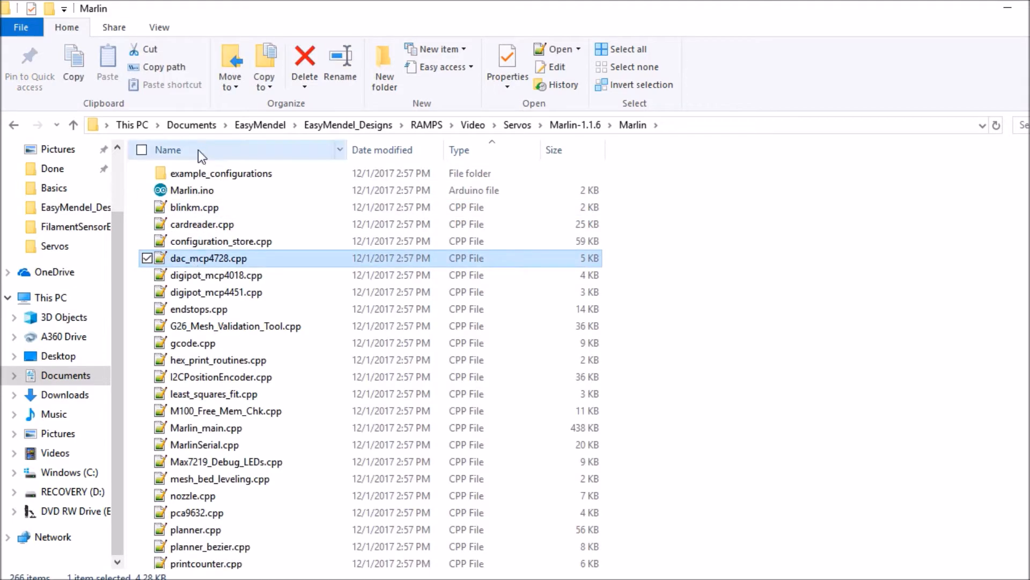
click(196, 190)
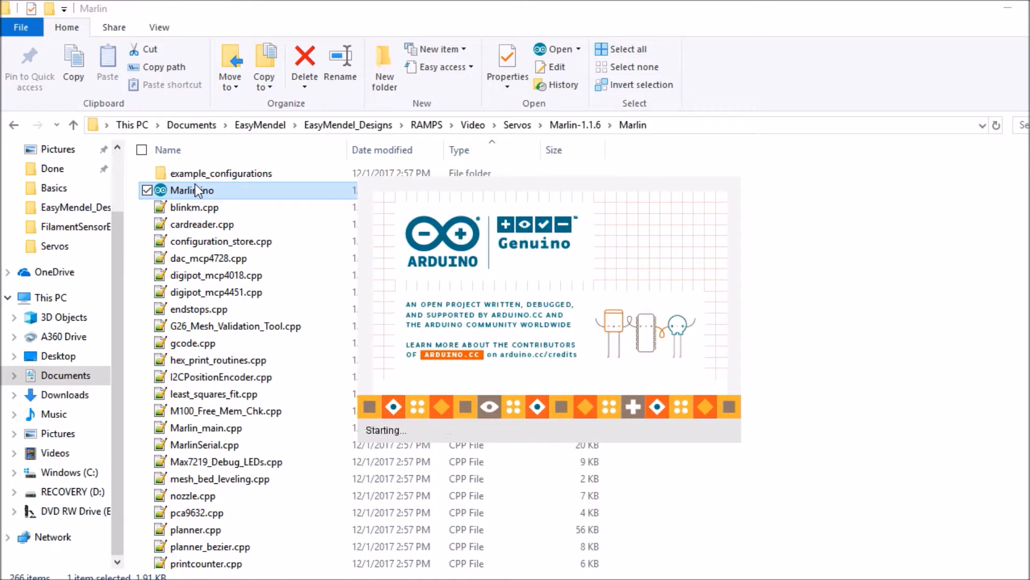
Launch Marlin.ino, verify Mega 2560 on COM6 under Tools, and switch to Configuration.h
double_click(192, 190)
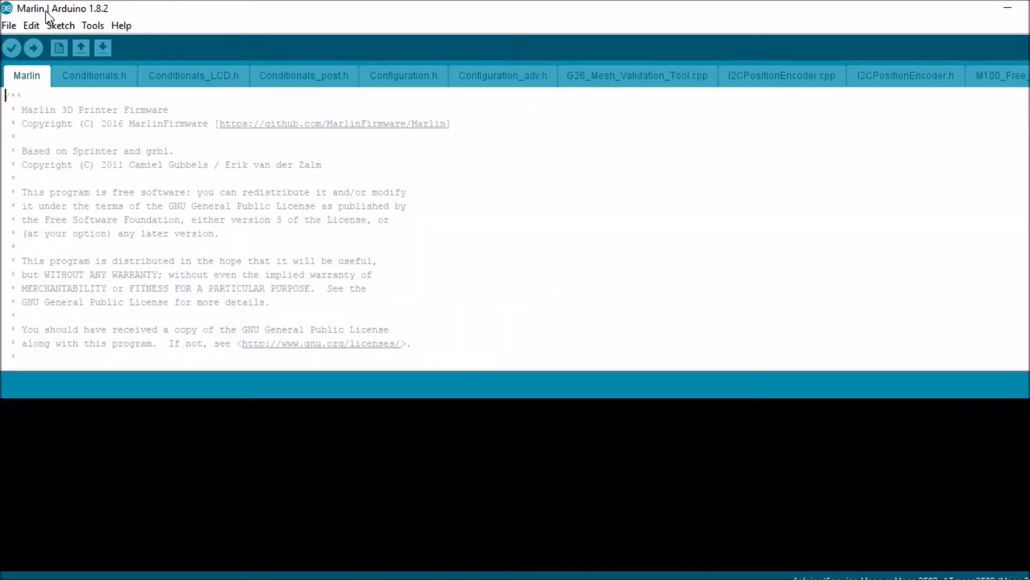
mouse_move(59, 41)
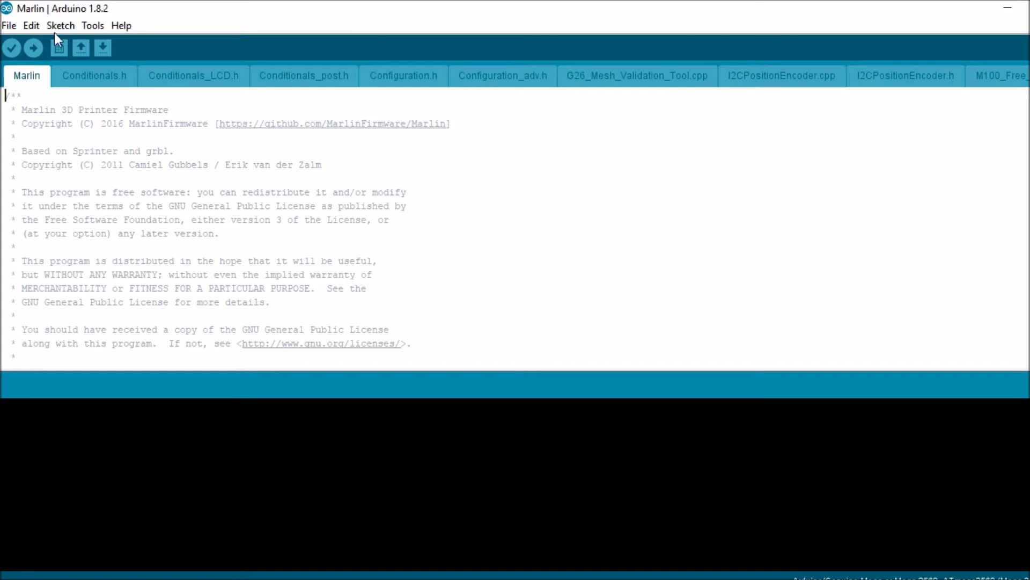
click(93, 25)
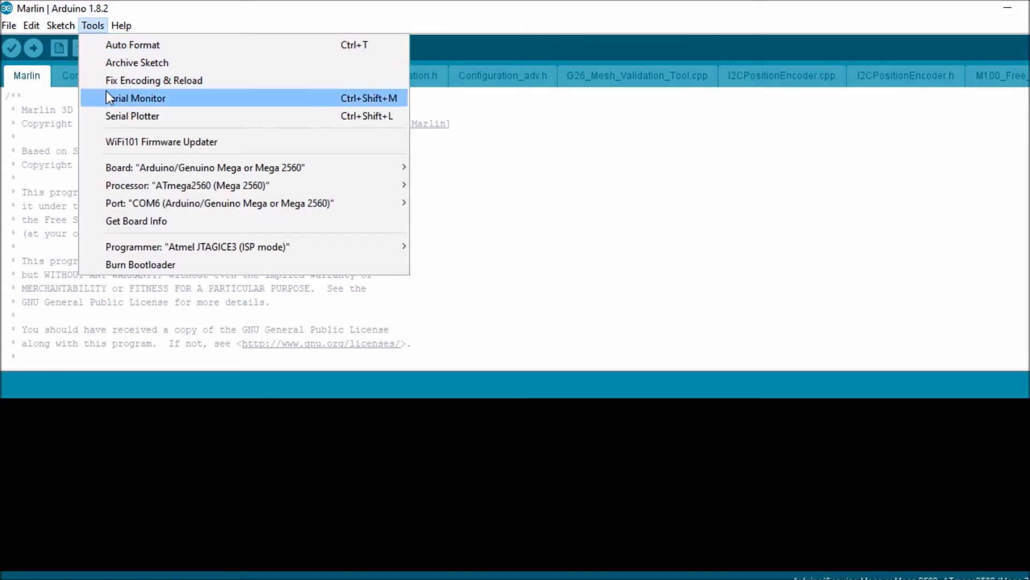
mouse_move(219, 203)
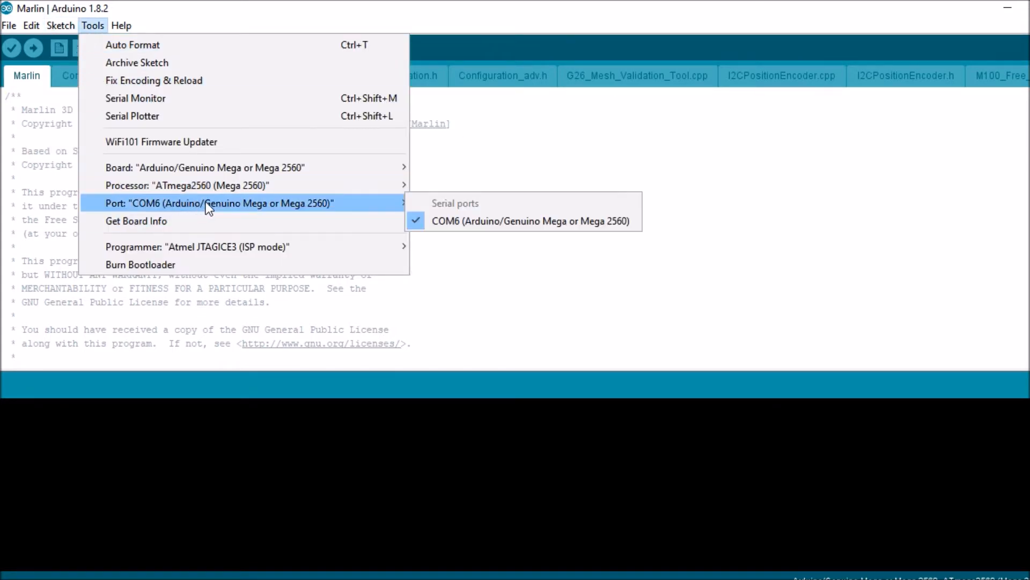
click(530, 220)
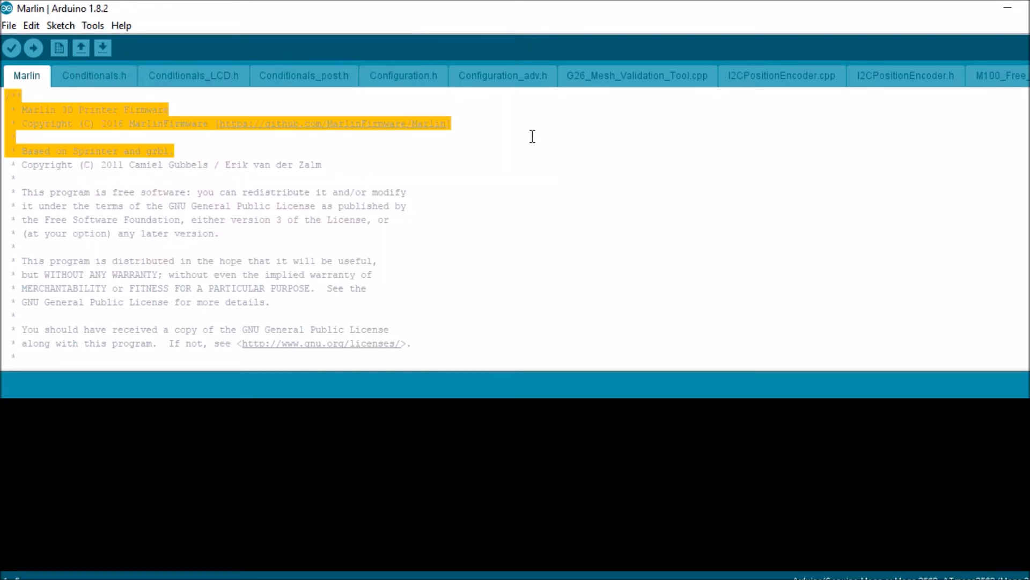
click(403, 76)
text(Z)
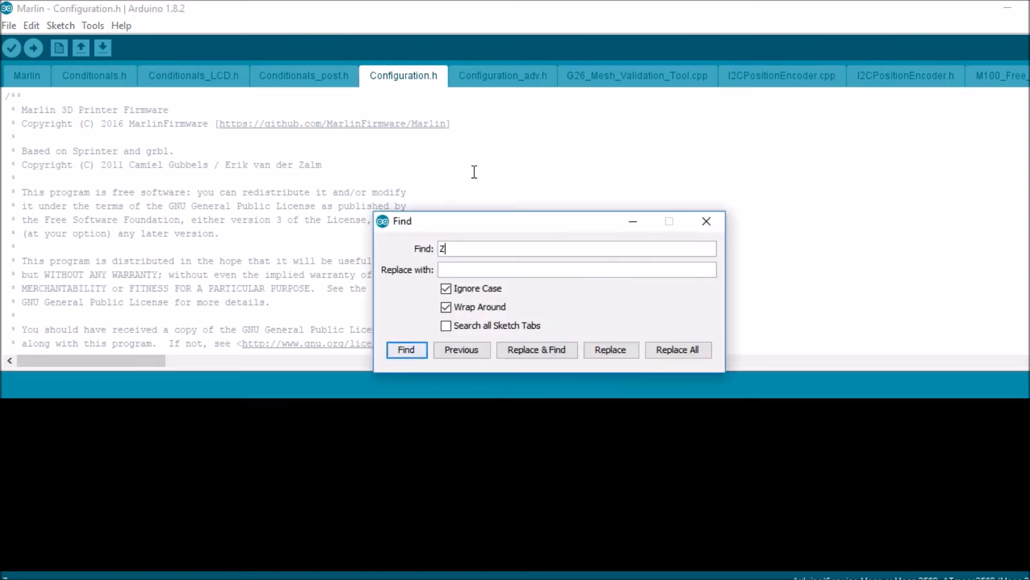
Search Configuration.h for Z_endstop and jump to the first match
text(_)
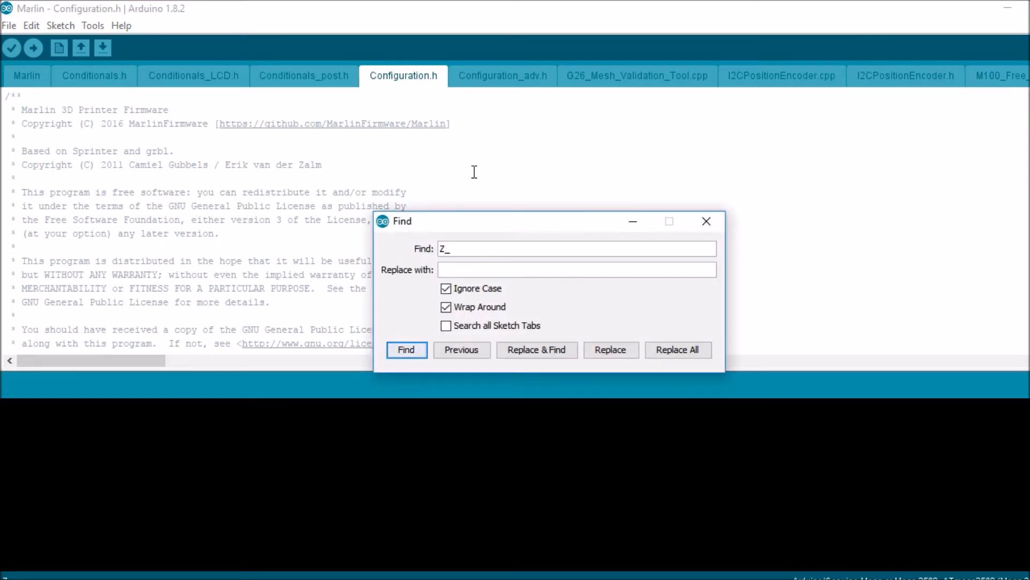
text(endst)
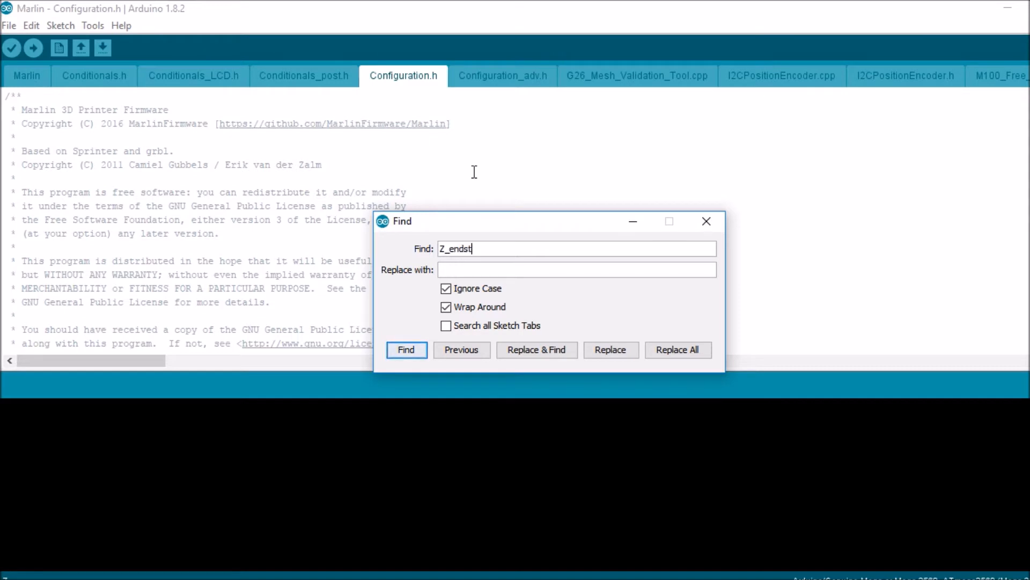
click(406, 349)
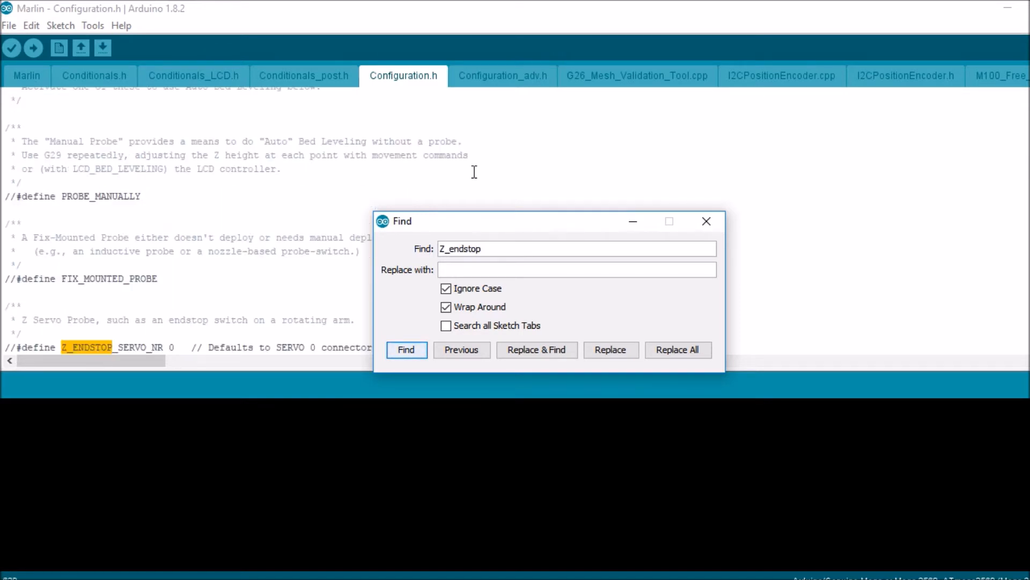
click(706, 222)
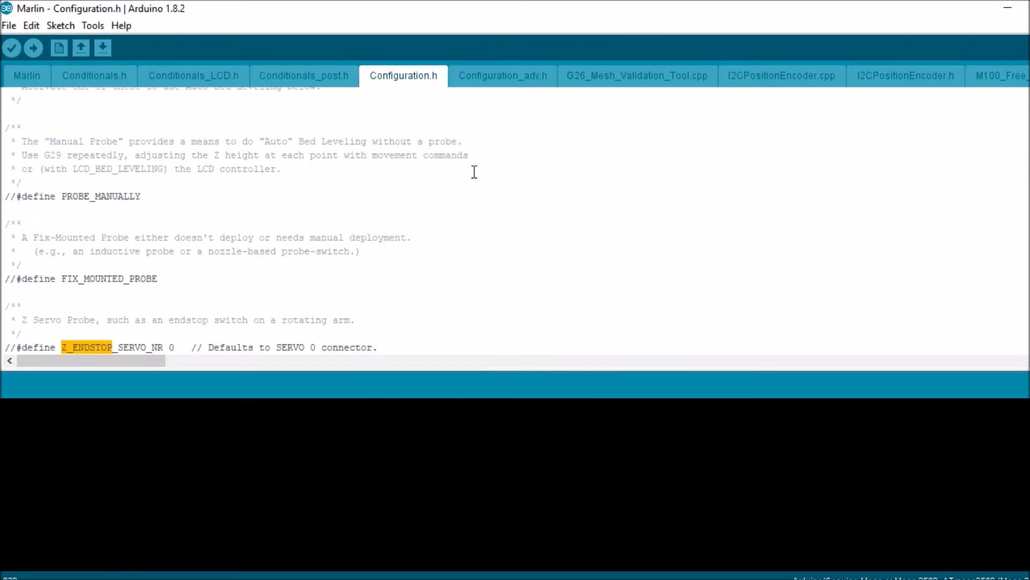
Uncomment the Z_ENDSTOP_SERVO_NR 0 and Z_SERVO_ANGLES {70,0} defines
click(58, 346)
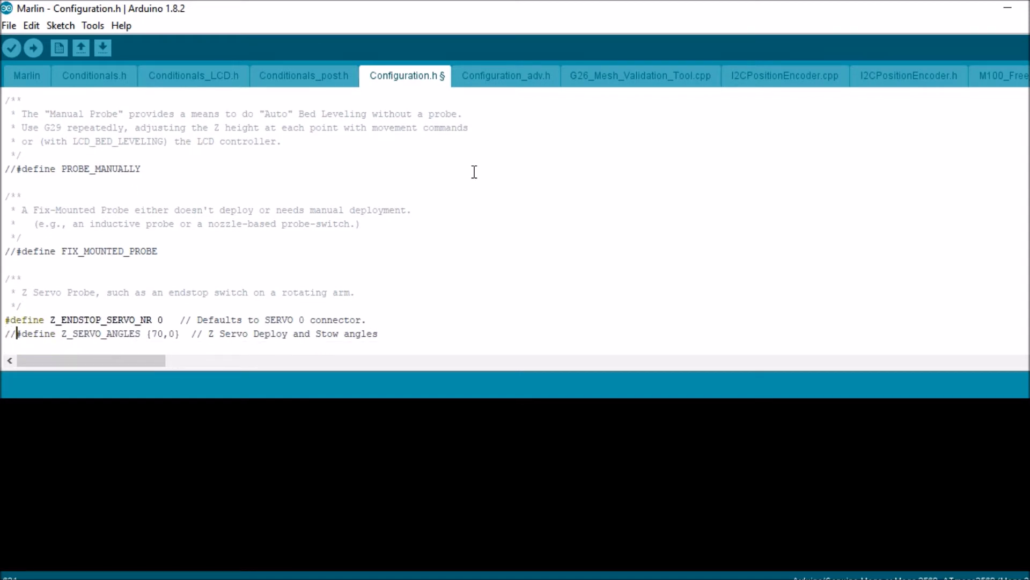
click(24, 332)
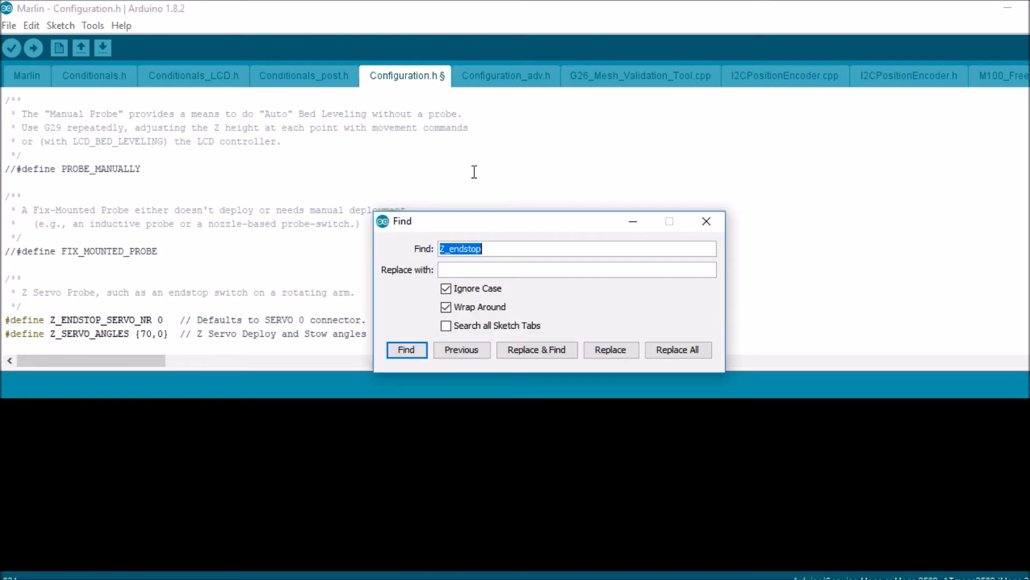
Search for Num_ser and scroll to the #define NUM_SERVOS 3 line
text(Num)
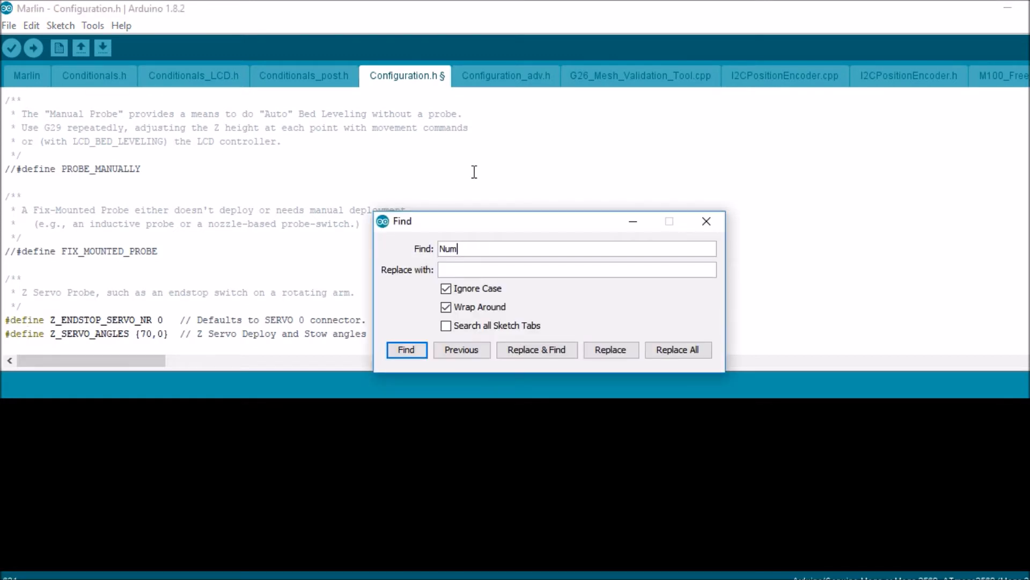
text(_ser)
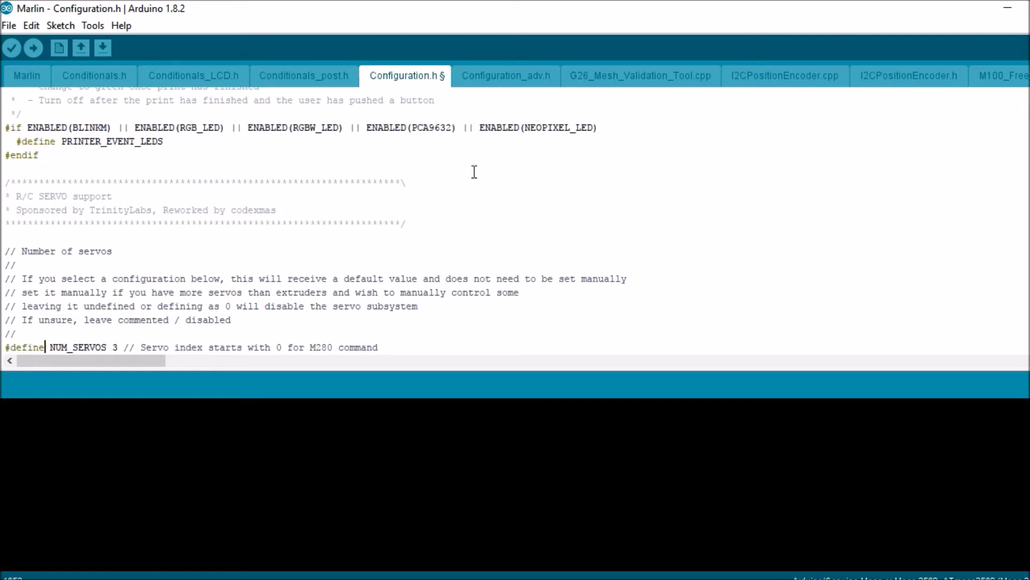
scroll(down, 3)
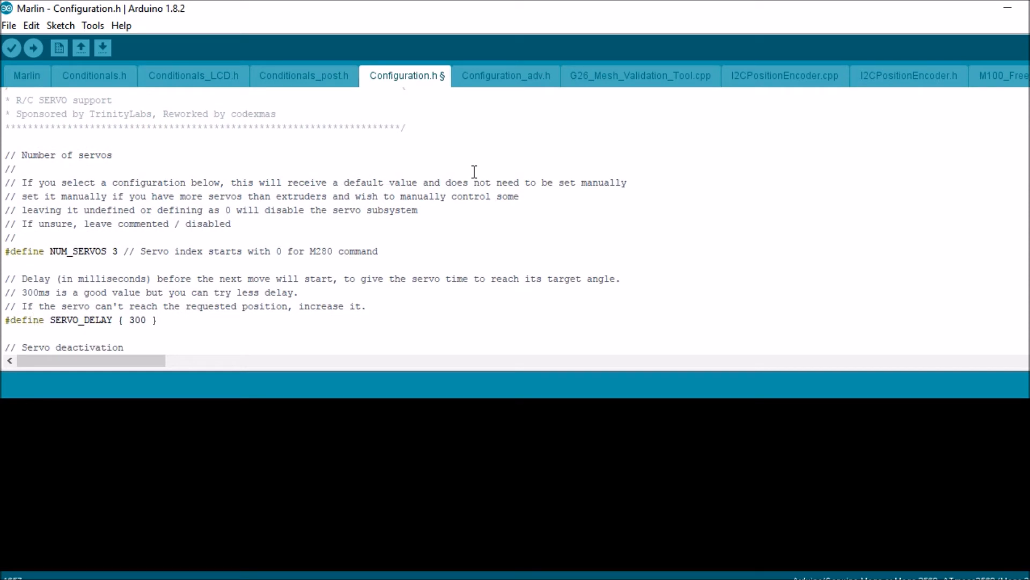
click(104, 320)
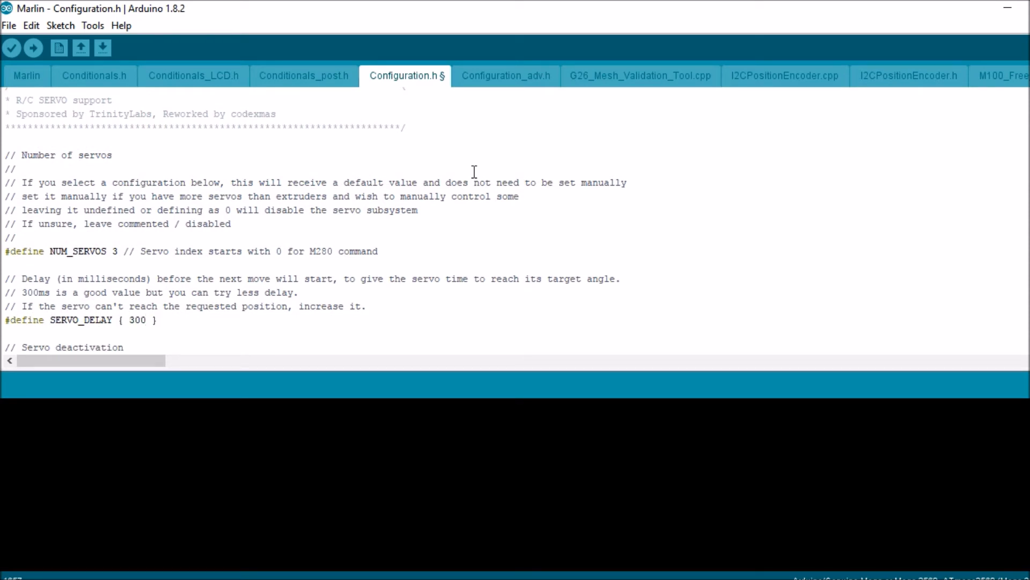
Extend SERVO_DELAY to { 300, 300, 300 } and upload the firmware to the board
text(,)
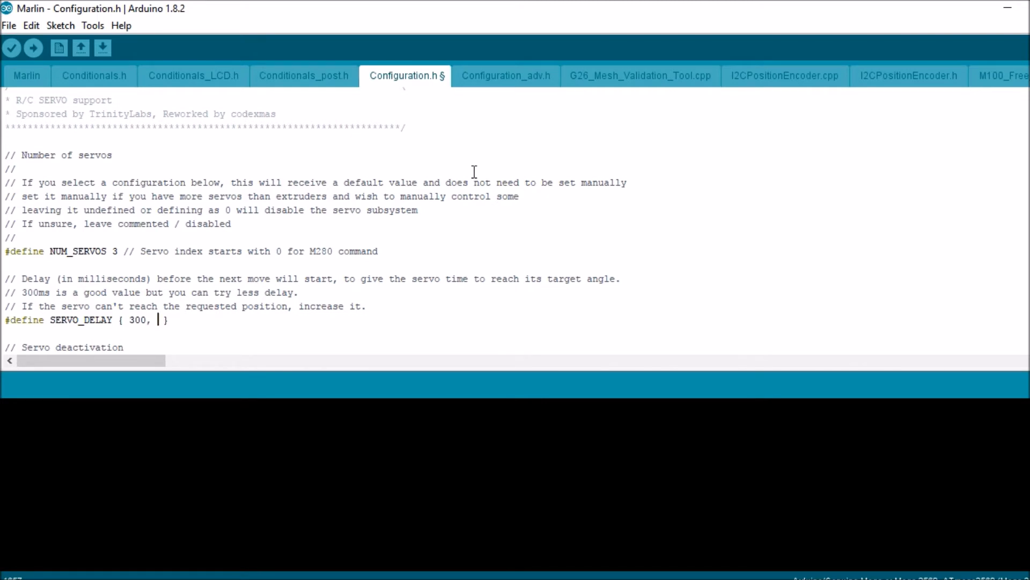
text(300)
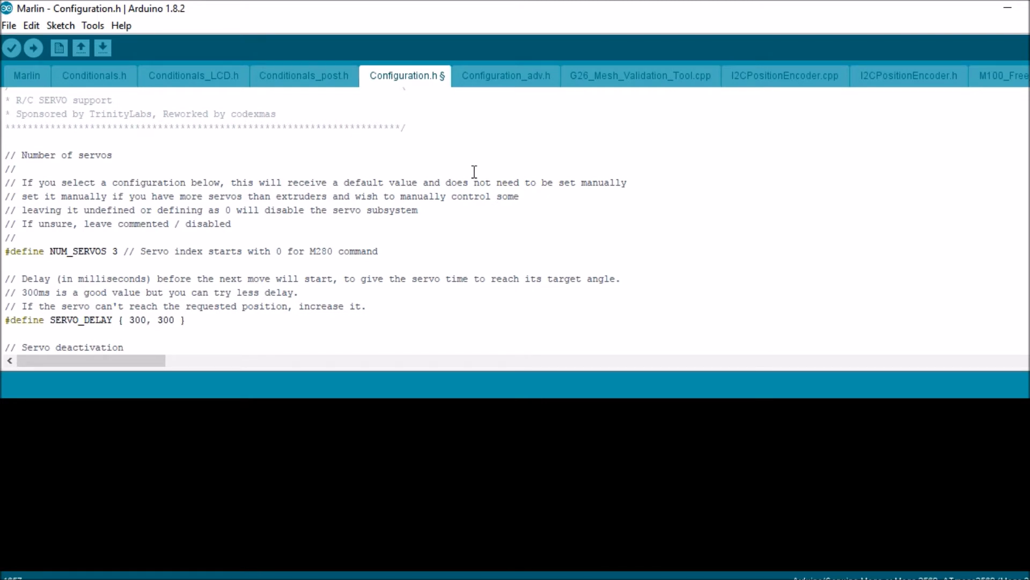
text(, 3)
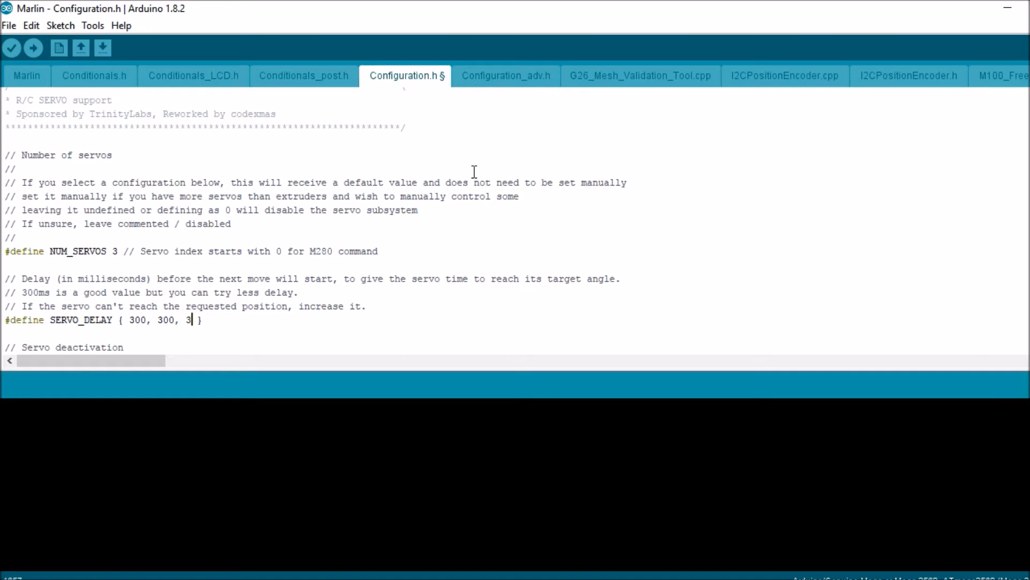
text(00)
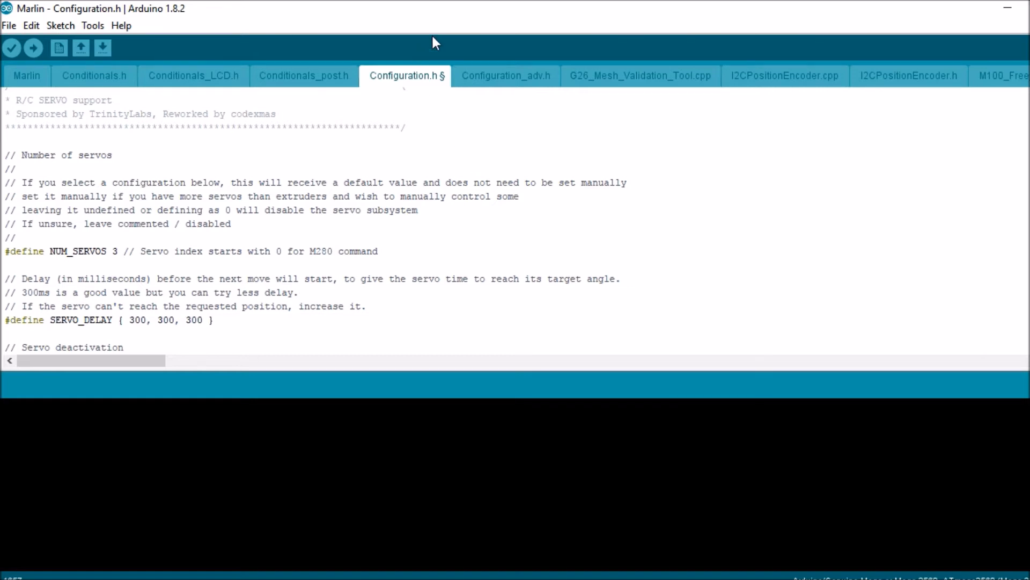
mouse_move(148, 25)
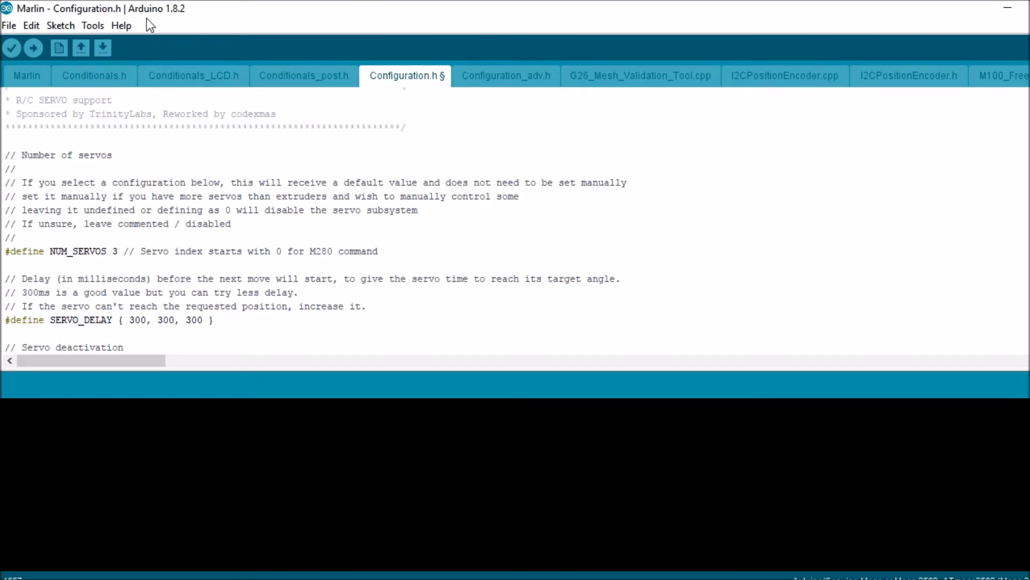
mouse_move(34, 49)
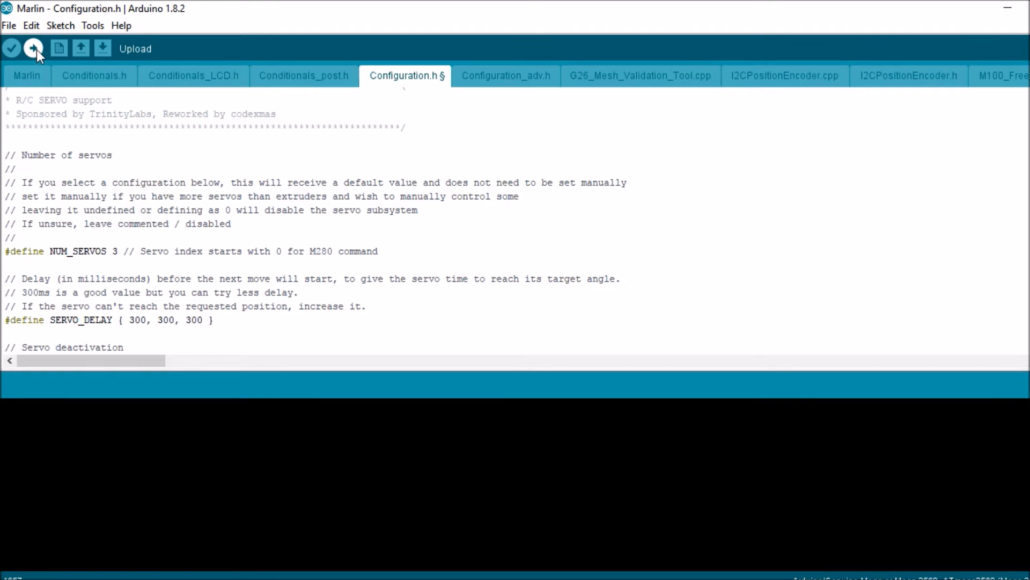
click(33, 49)
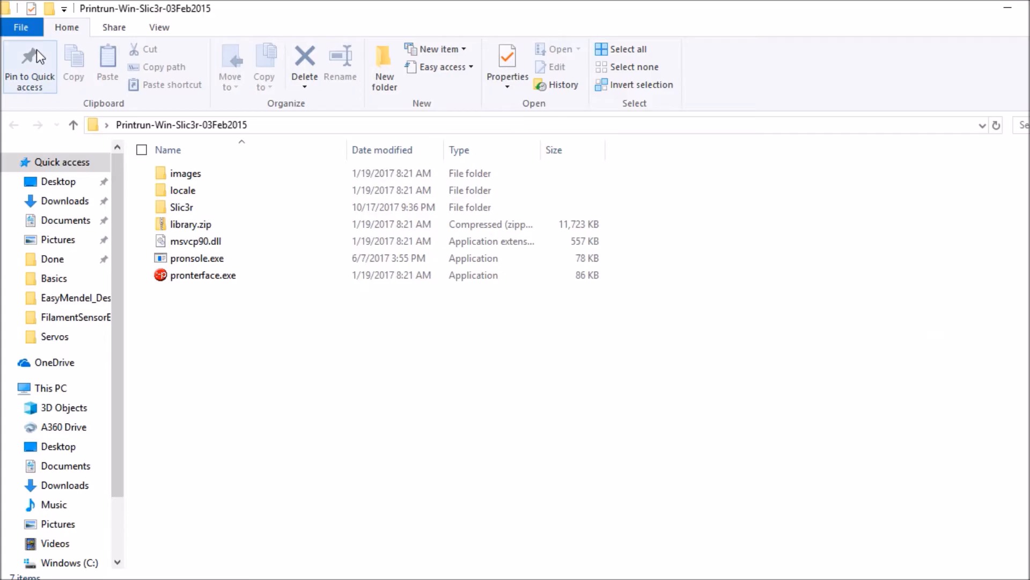
Launch pronterface.exe from File Explorer
click(203, 275)
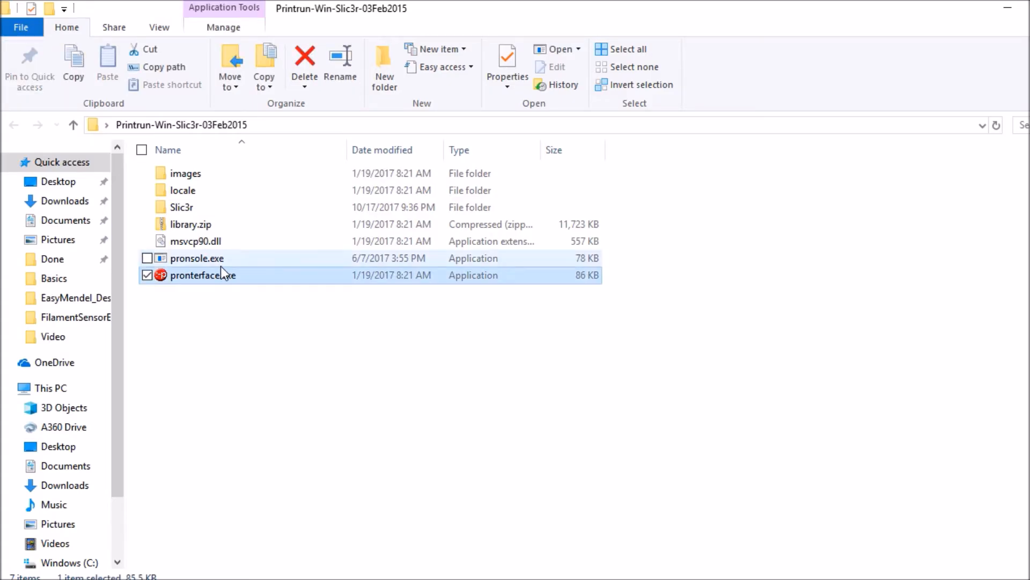
double_click(203, 275)
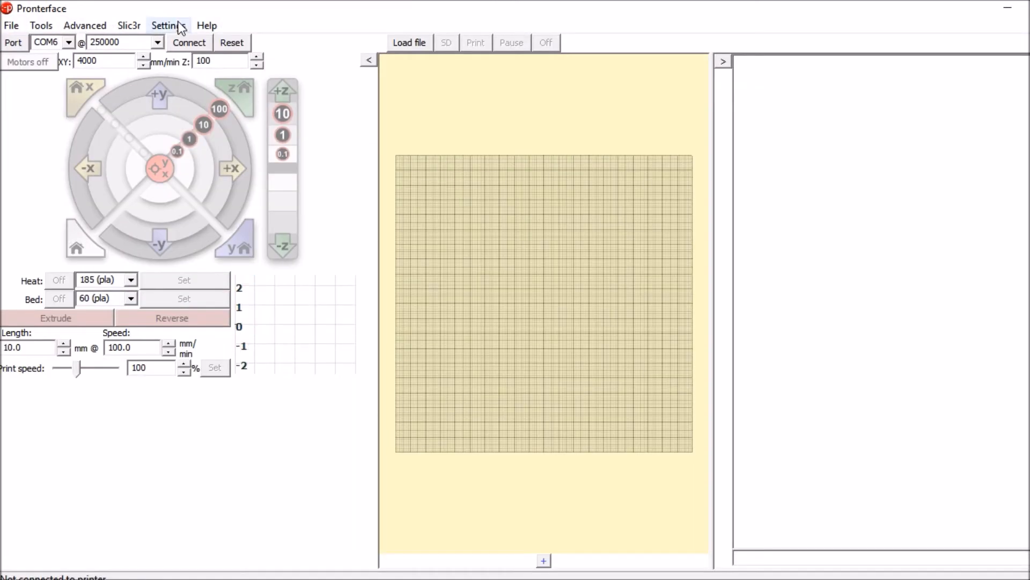
Connect to the printer and send M119 twice until z_min reports TRIGGERED
click(189, 41)
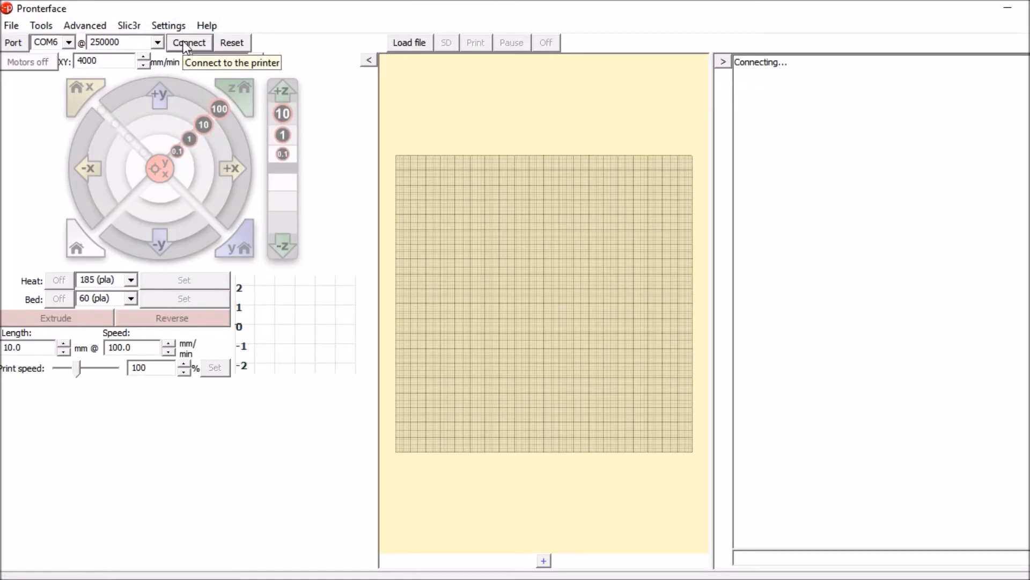
click(189, 42)
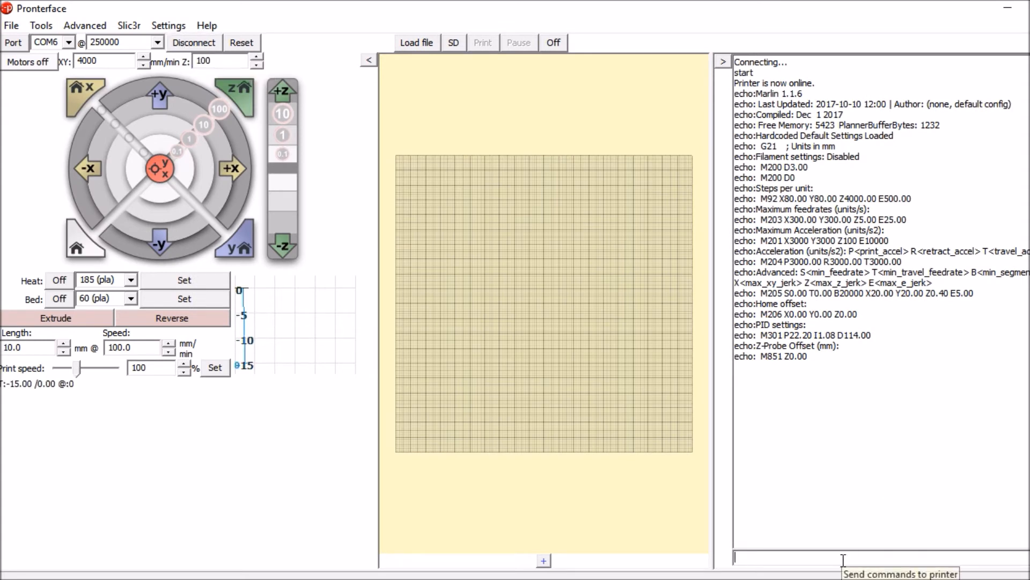
text(M119)
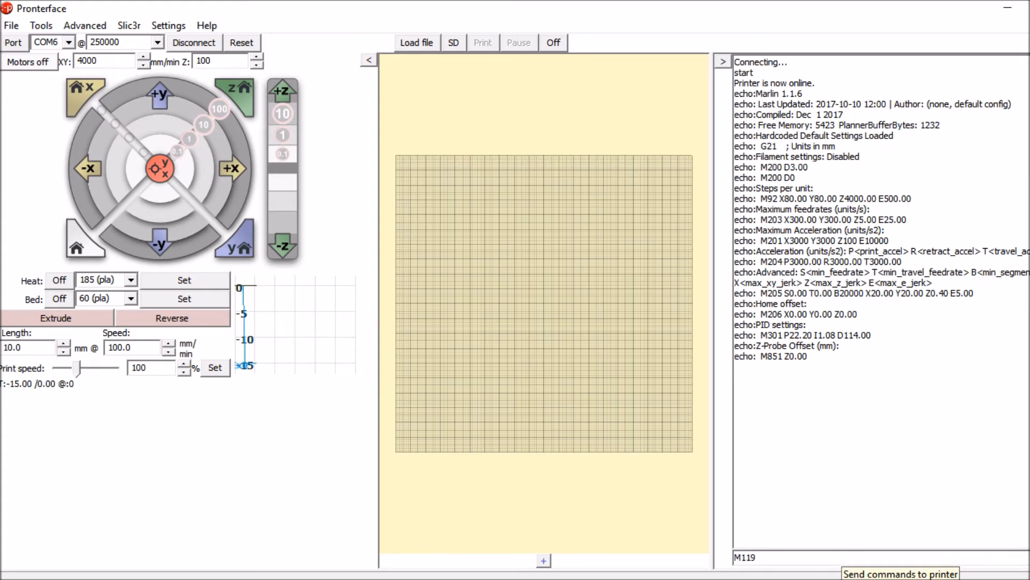
key(Return)
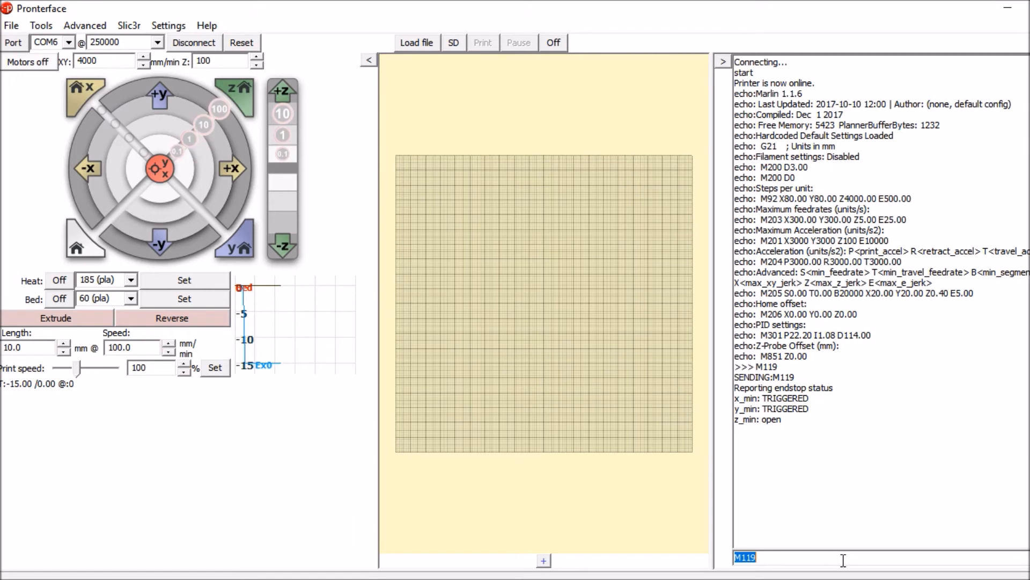
key(Return)
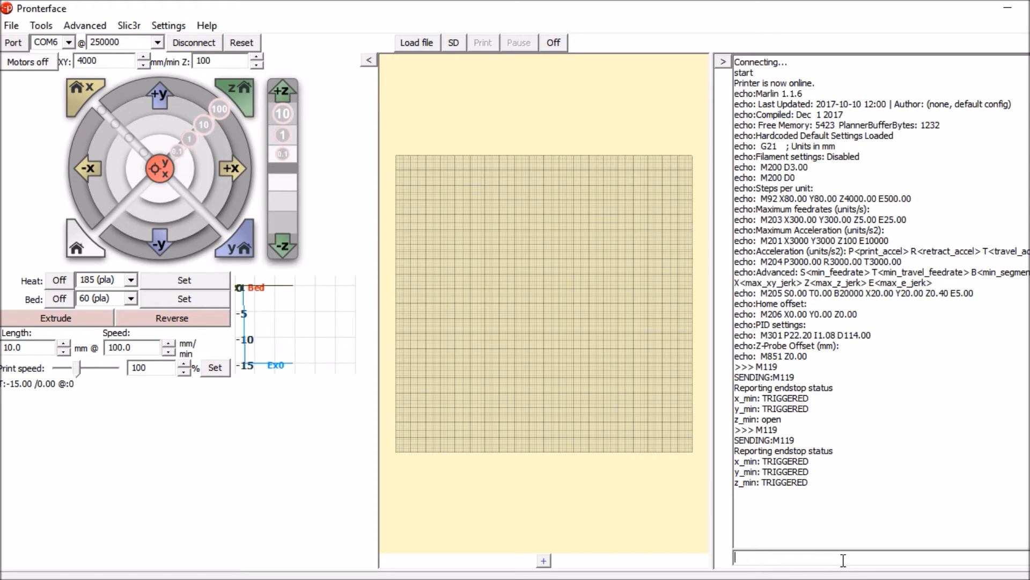
Send M401 to deploy the Z servo probe, then M402 to stow it
text(M)
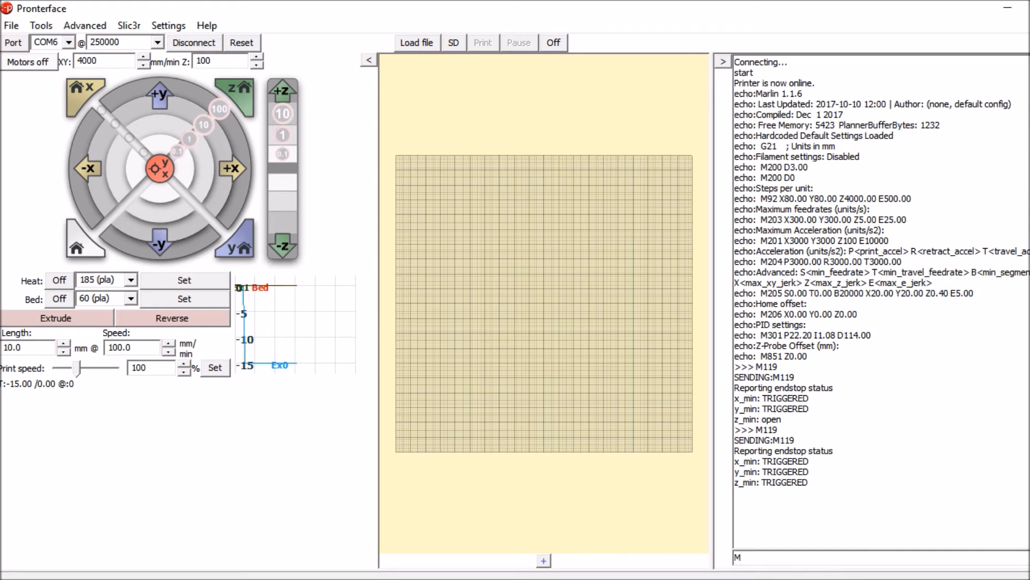
text(4)
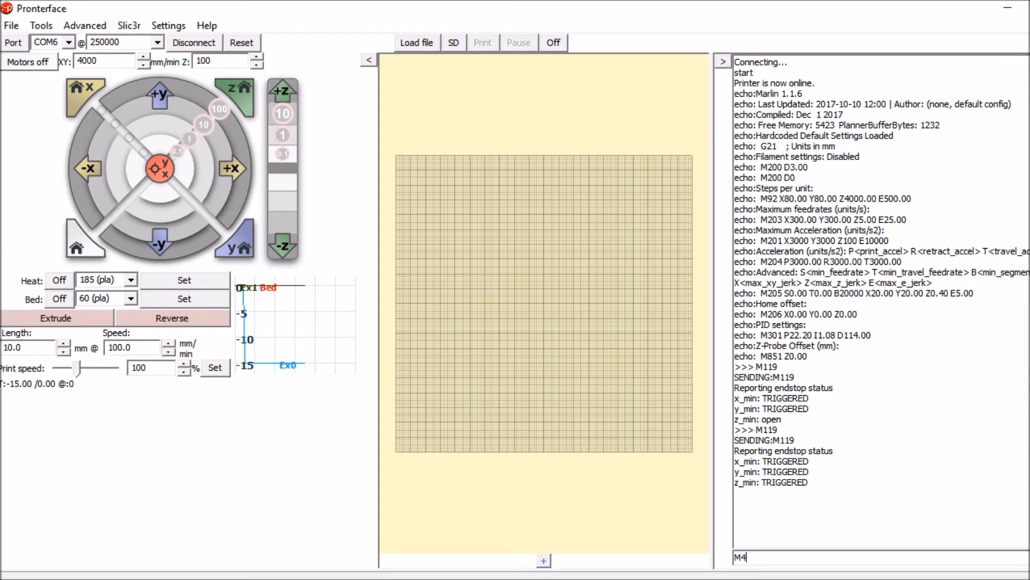
text(01)
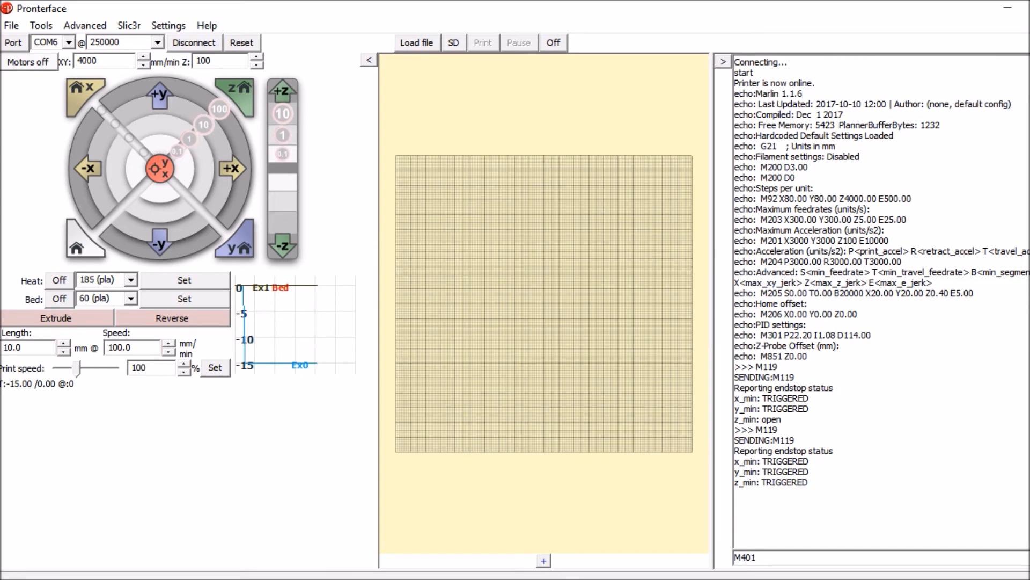
key(Return)
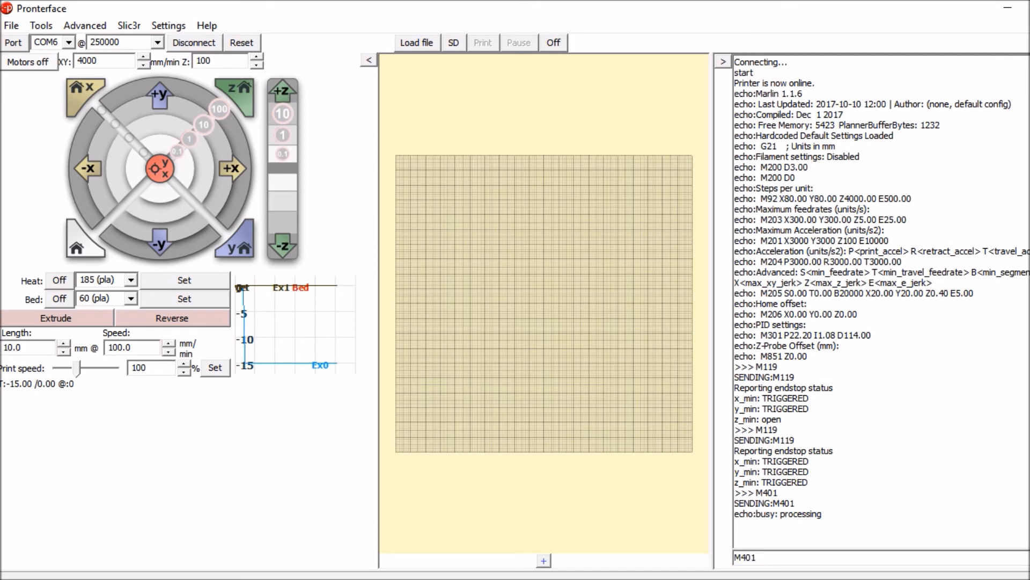
text(M402)
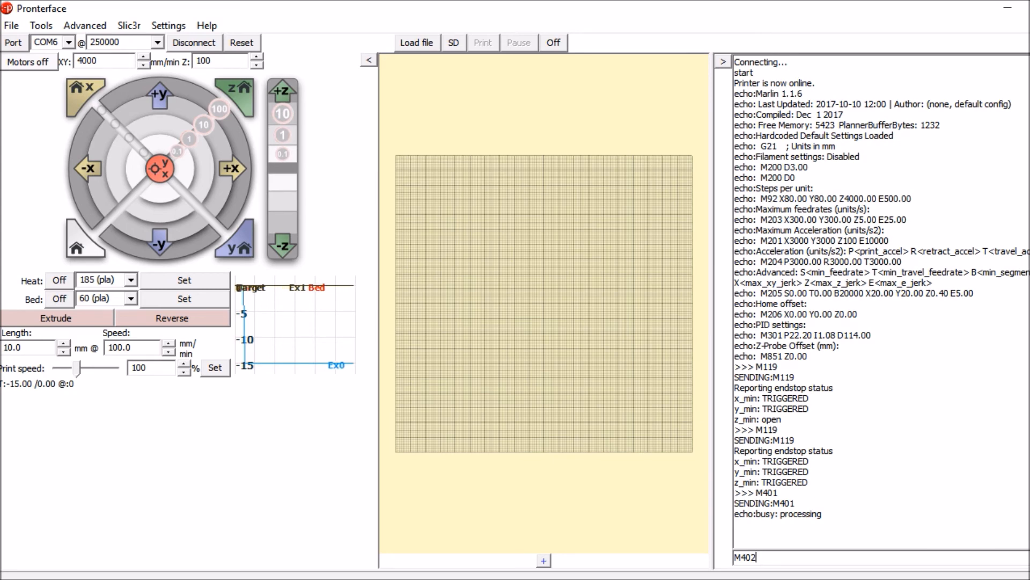
key(Return)
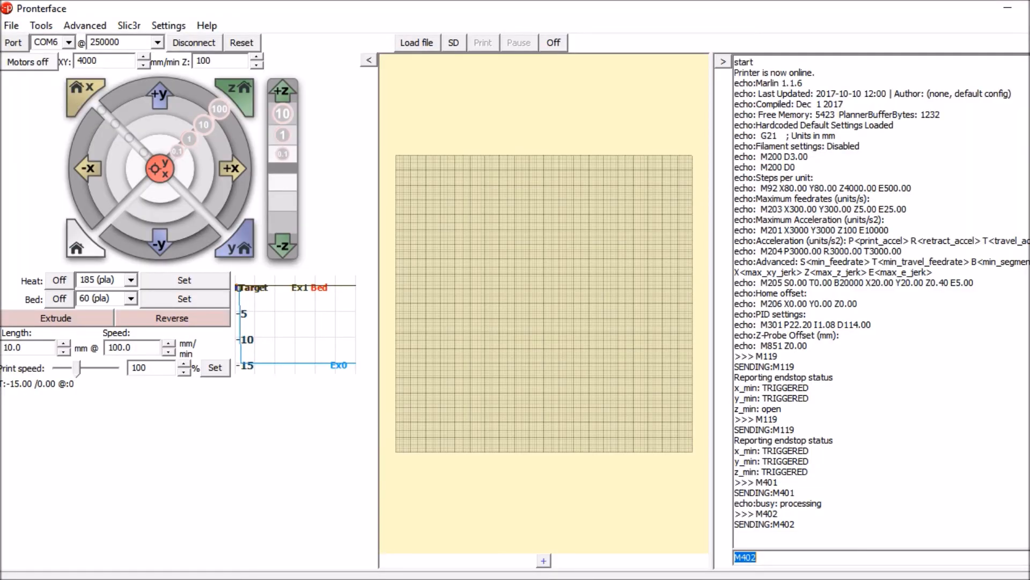